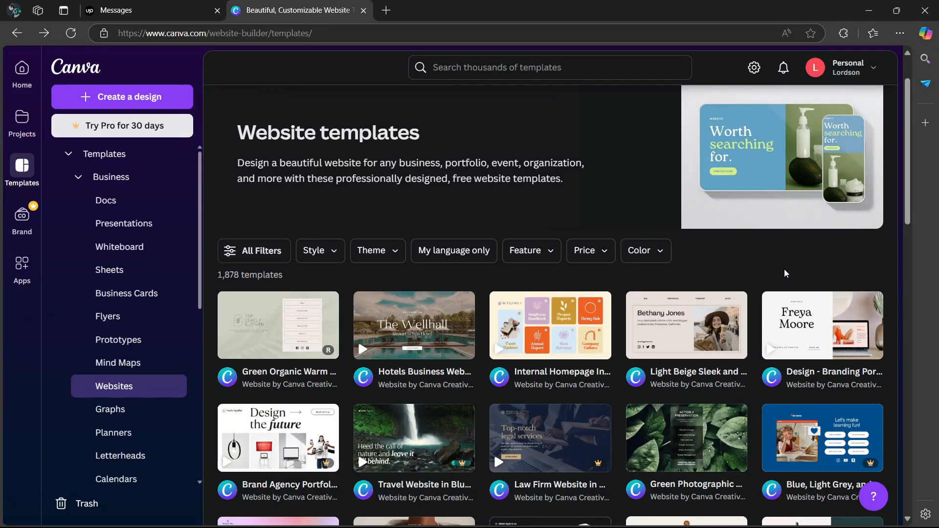
mouse_move(782, 274)
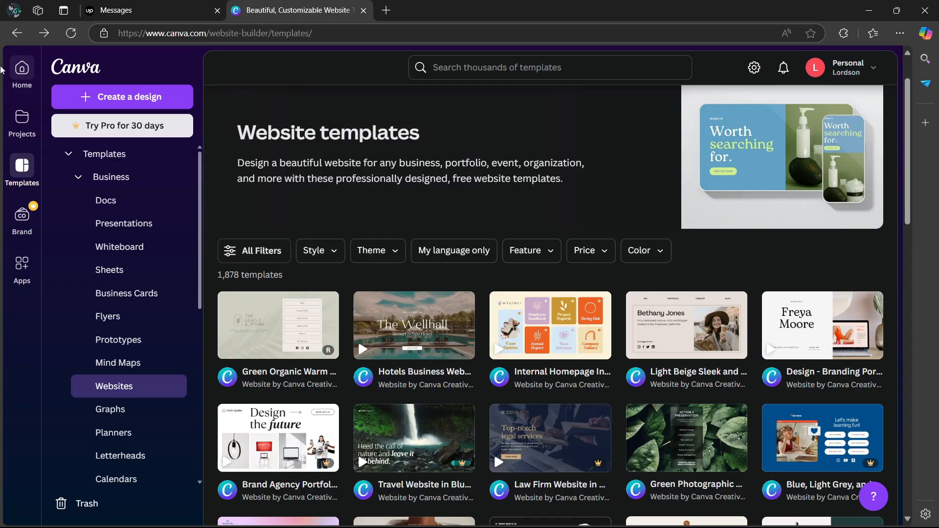
Open the Dark Green and Cream real estate bio-link template and start customizing it
click(22, 165)
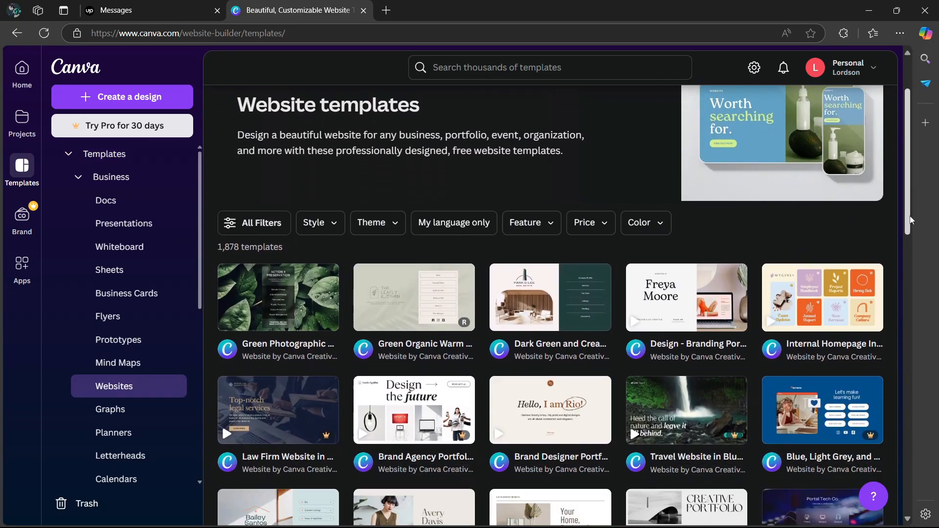
scroll(down, 3)
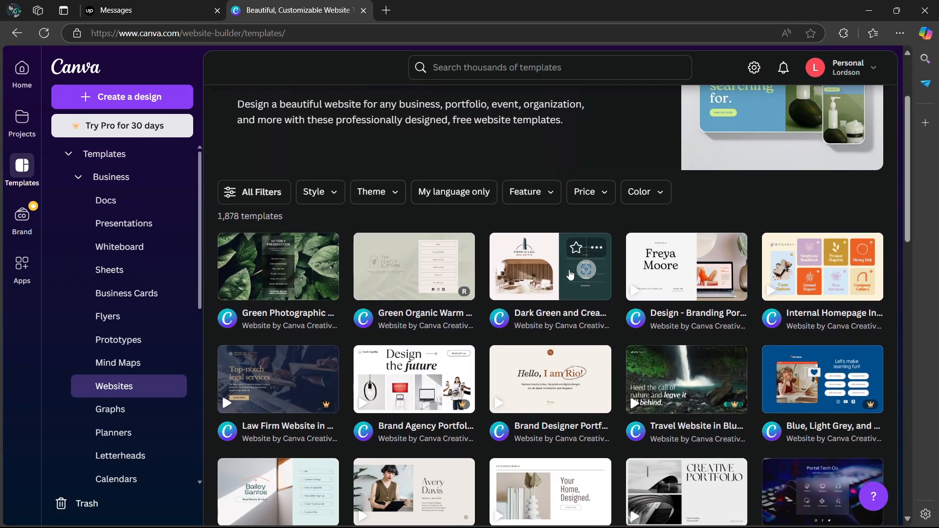
click(524, 266)
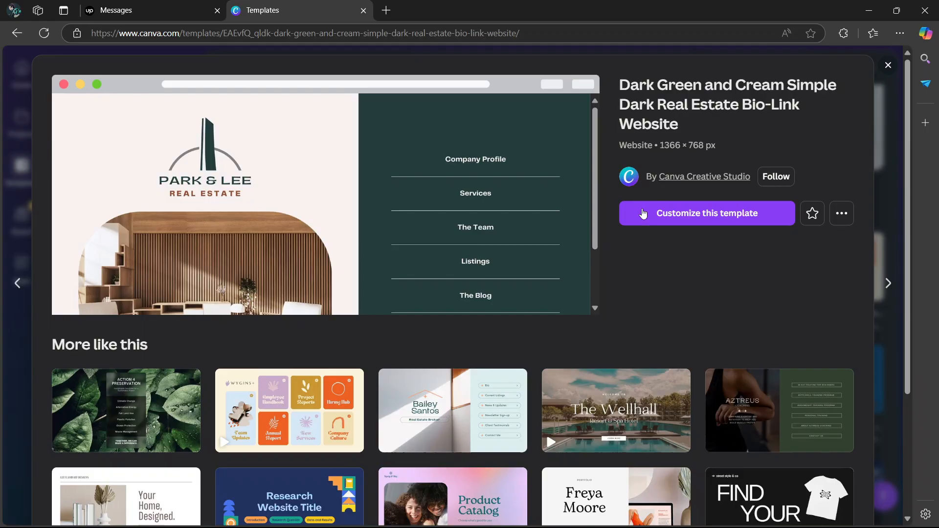
mouse_move(708, 232)
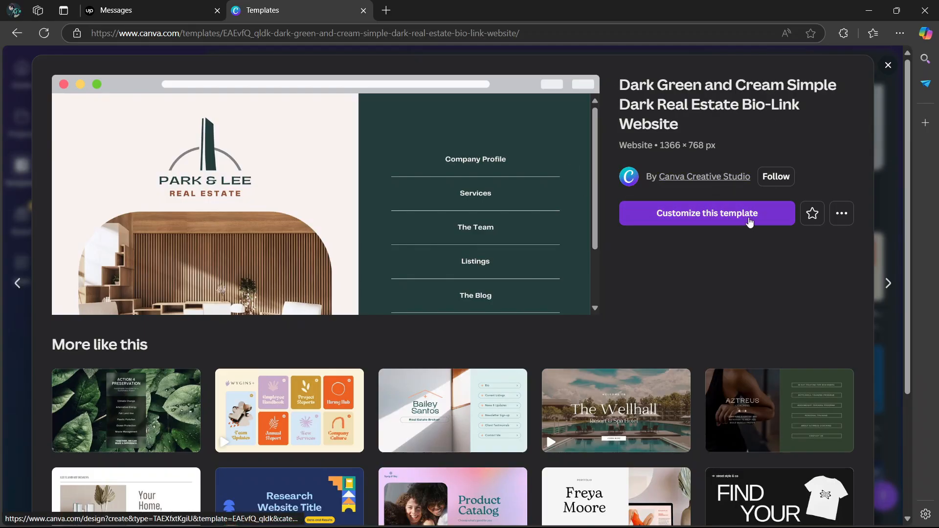
click(707, 213)
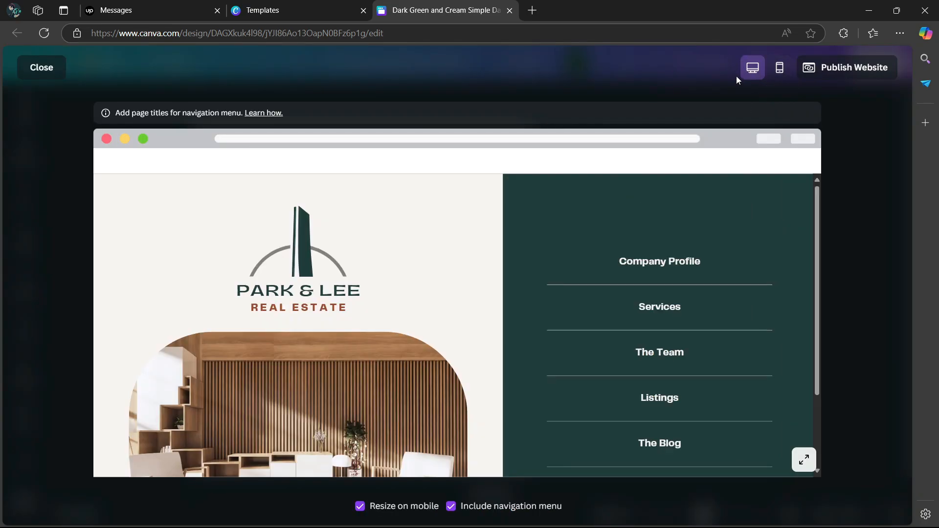
mouse_move(753, 67)
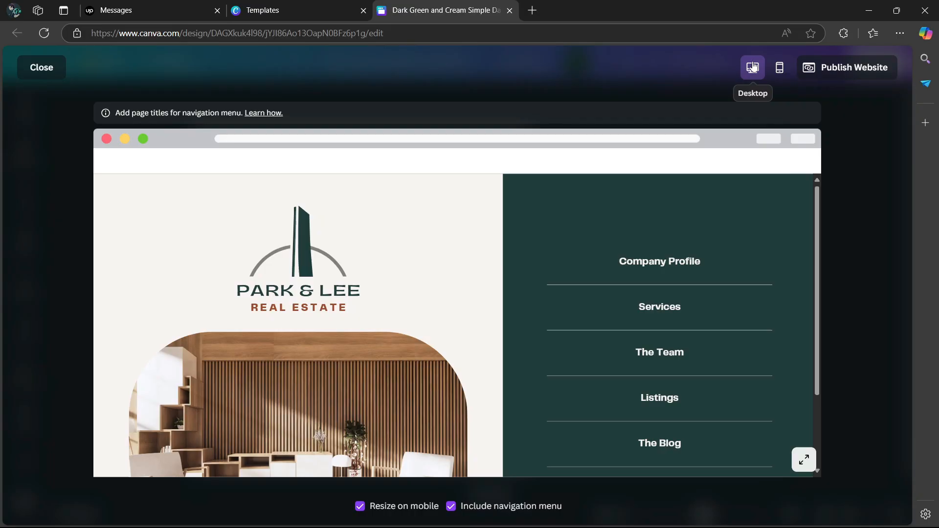
mouse_move(779, 67)
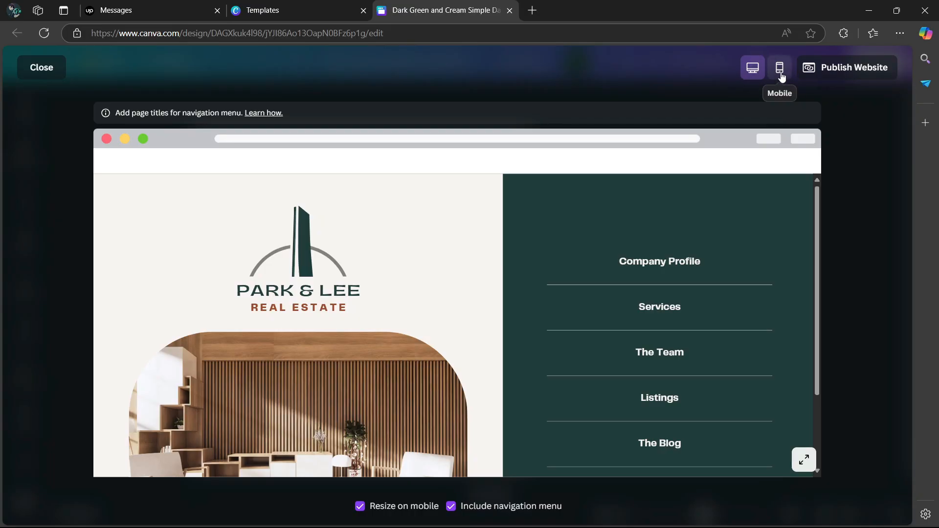
Preview the website in mobile view, then close the preview to return to the editor
click(779, 67)
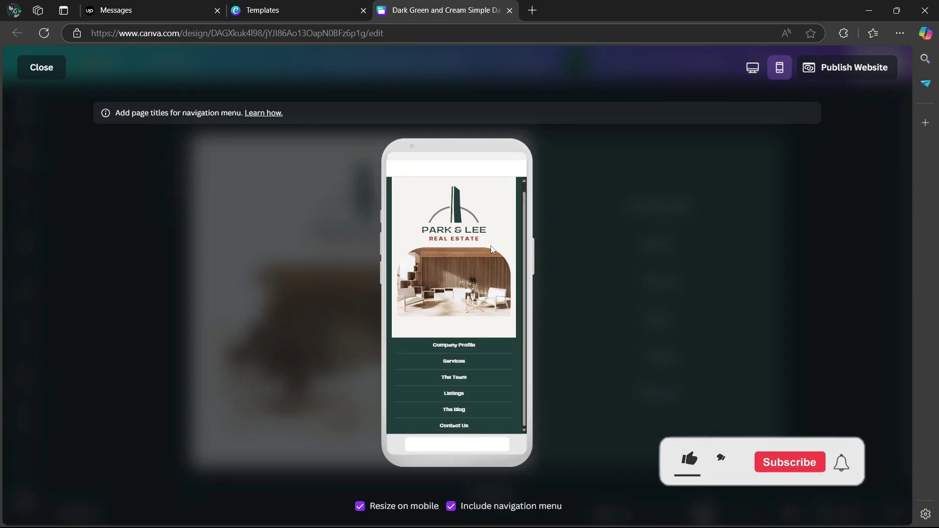
click(688, 460)
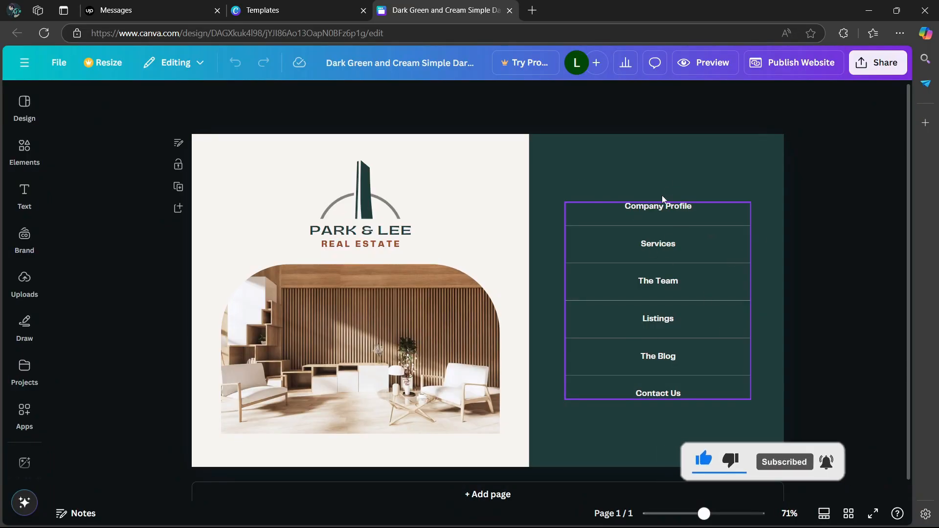
Select the navigation menu group and drag its corner to shrink it to a tiny stack
click(678, 117)
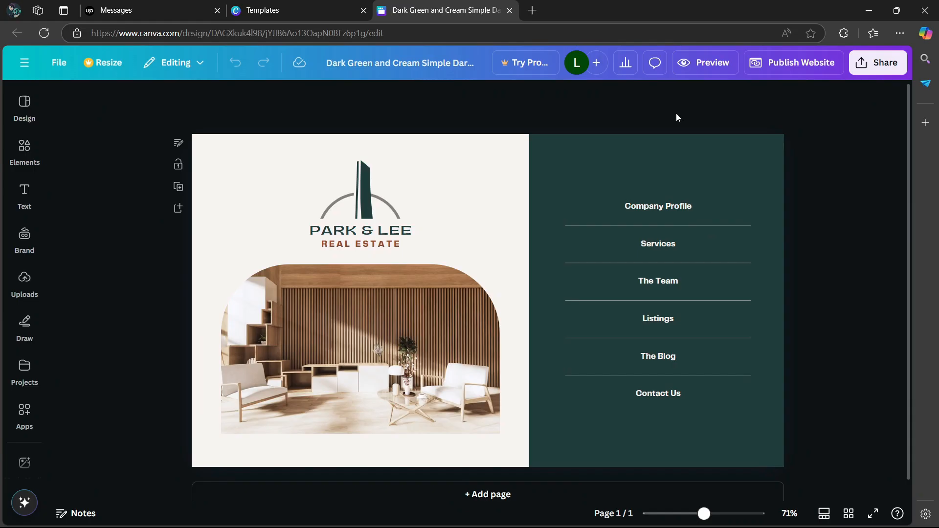
click(657, 281)
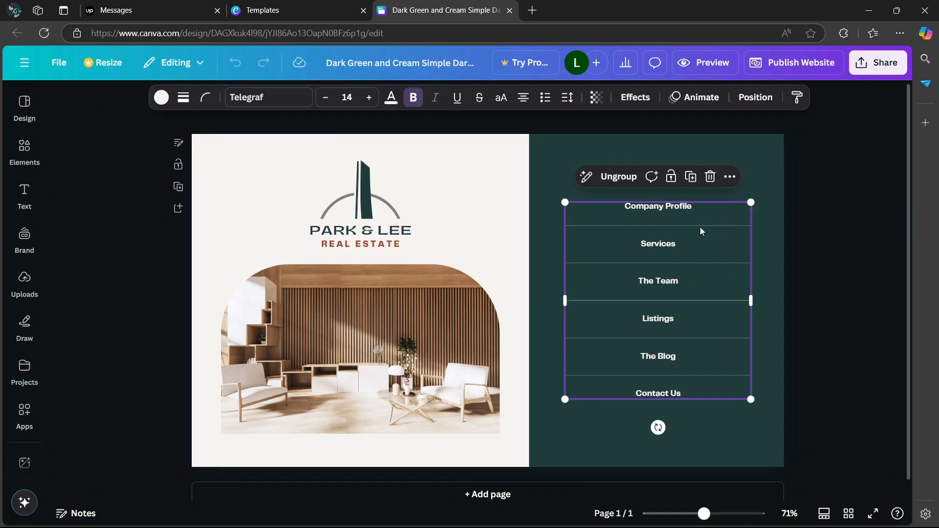
drag(564, 399, 633, 327)
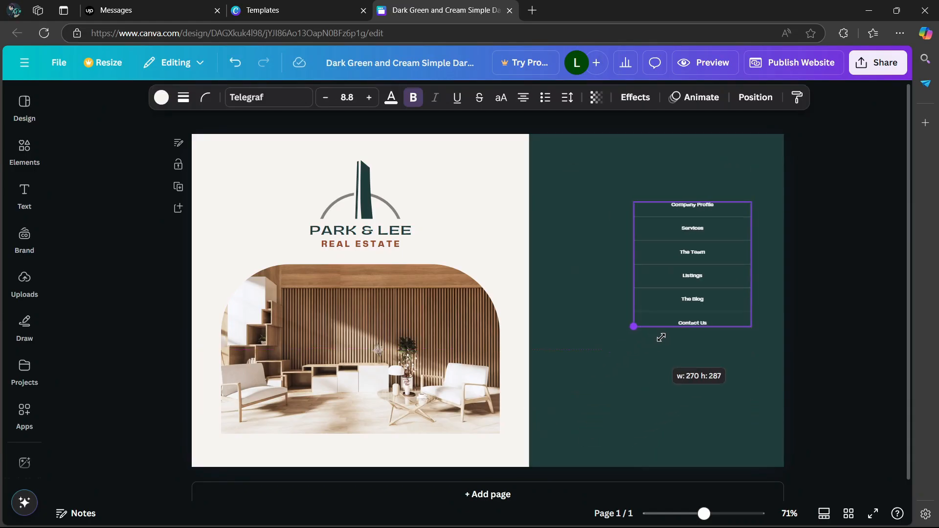
drag(633, 327, 656, 288)
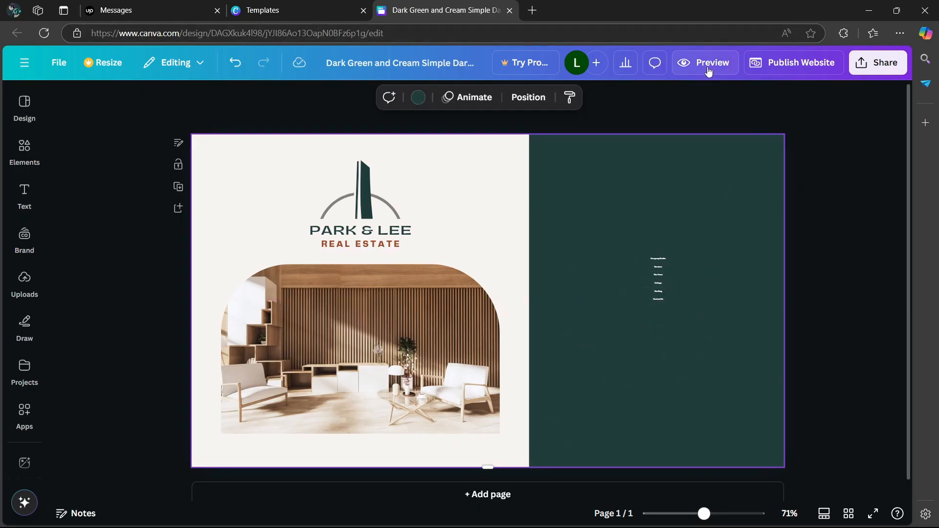
click(706, 63)
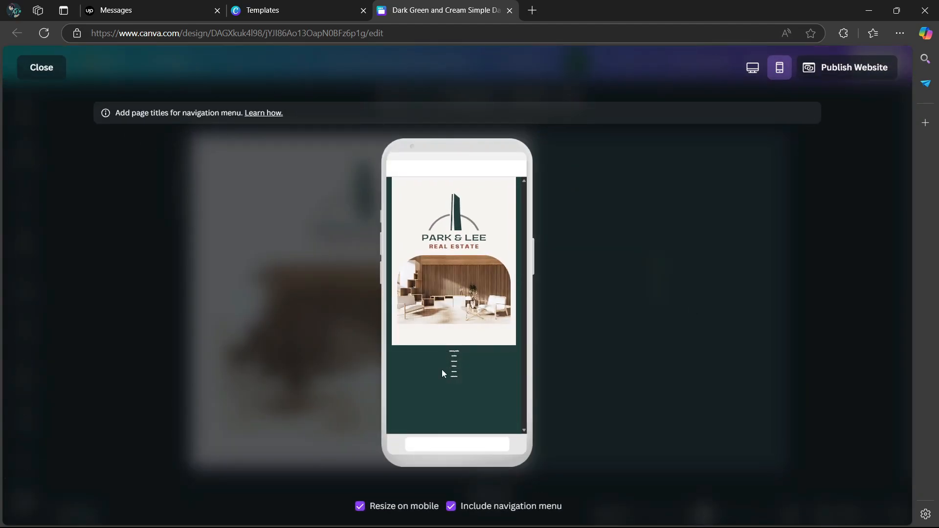
mouse_move(454, 367)
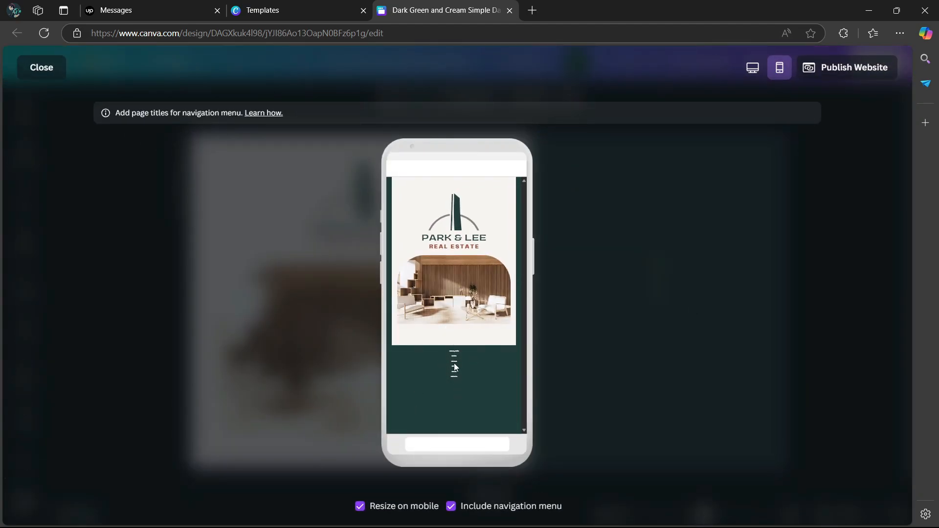
mouse_move(584, 329)
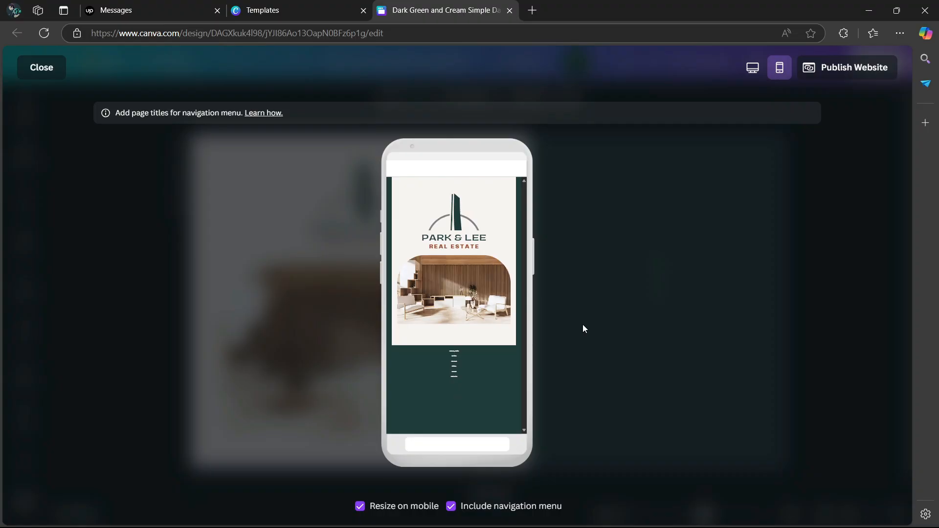
click(41, 68)
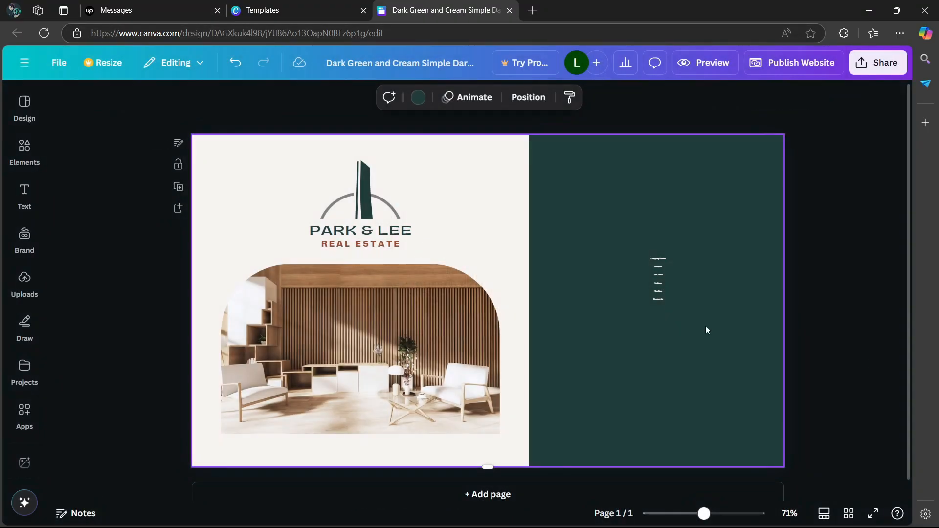